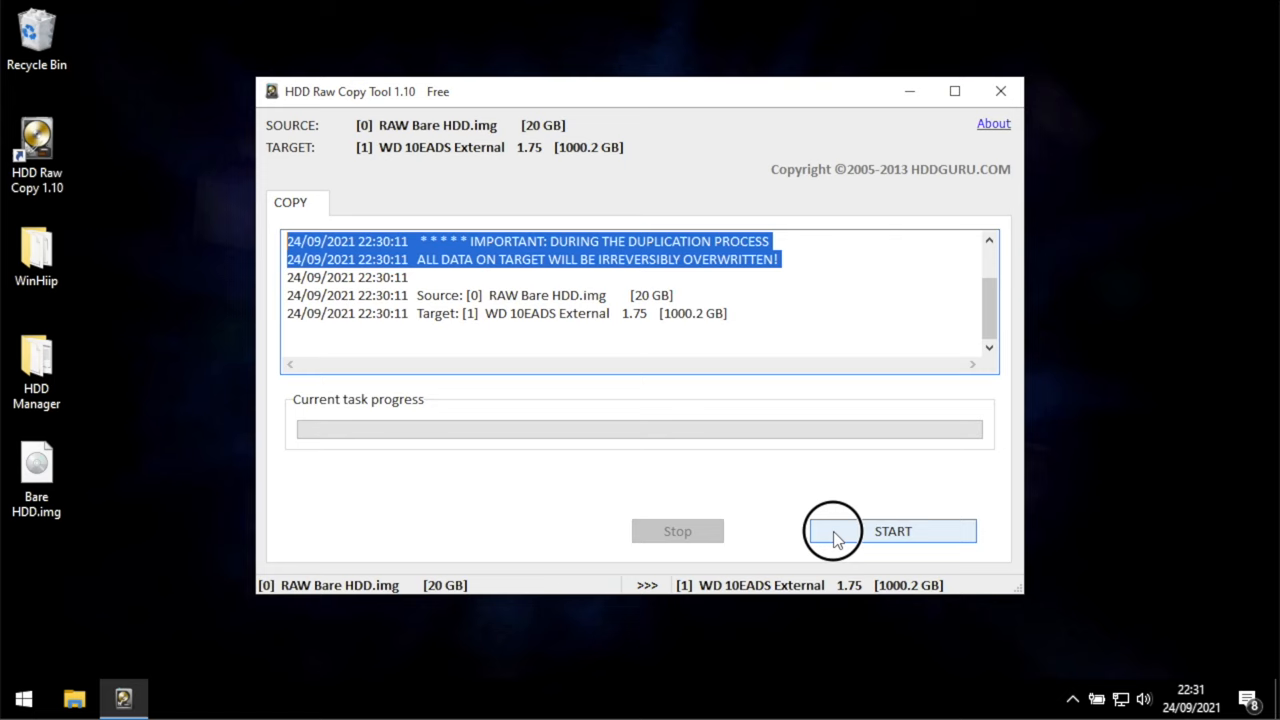
Start writing the Bare HDD.img raw image to the WD 10EADS external drive
{"action": "left_click", "coordinate": [892, 530]}
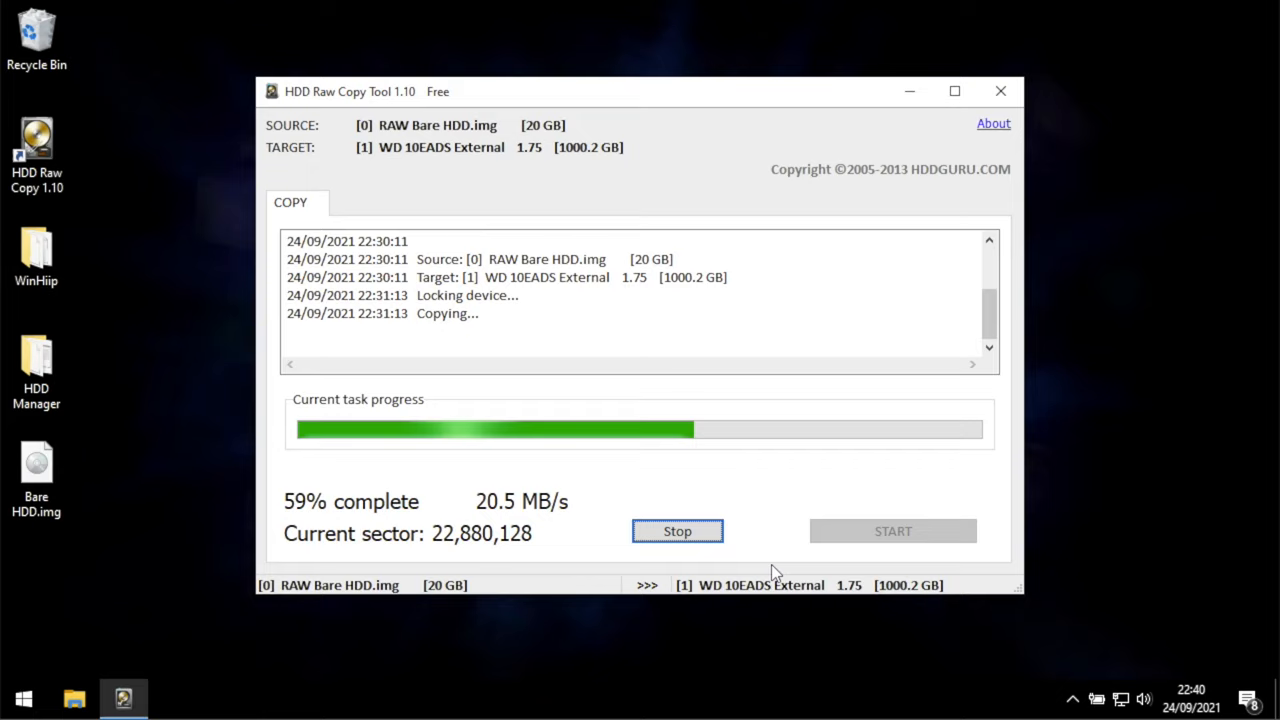